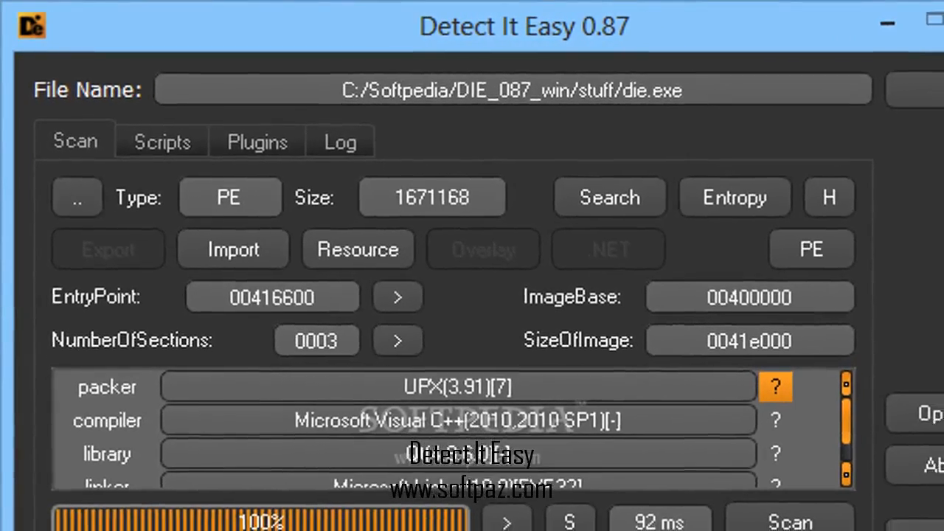
- Show the Check PE Format 0.1 script output for die.exe listing section headers
left_click(162, 142)
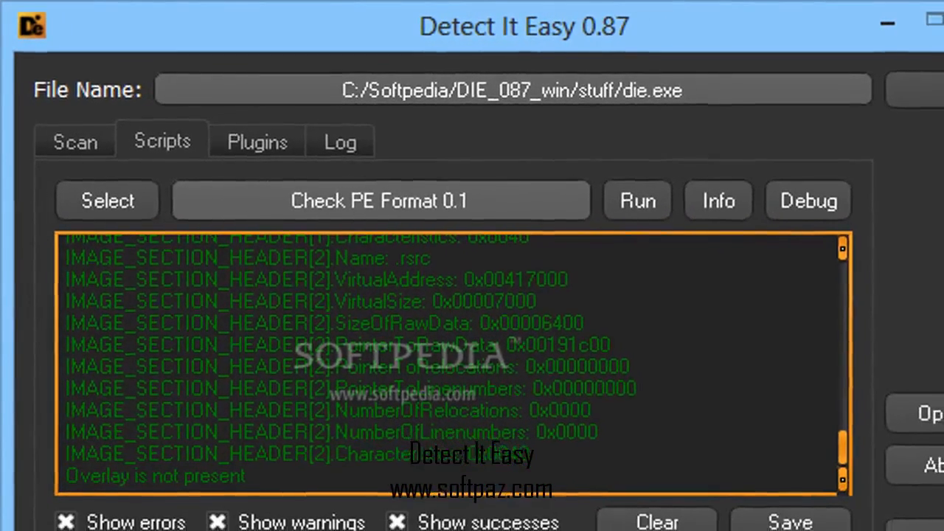
- Show the plugins list for die.exe, revealing the Simple plugin
left_click(257, 142)
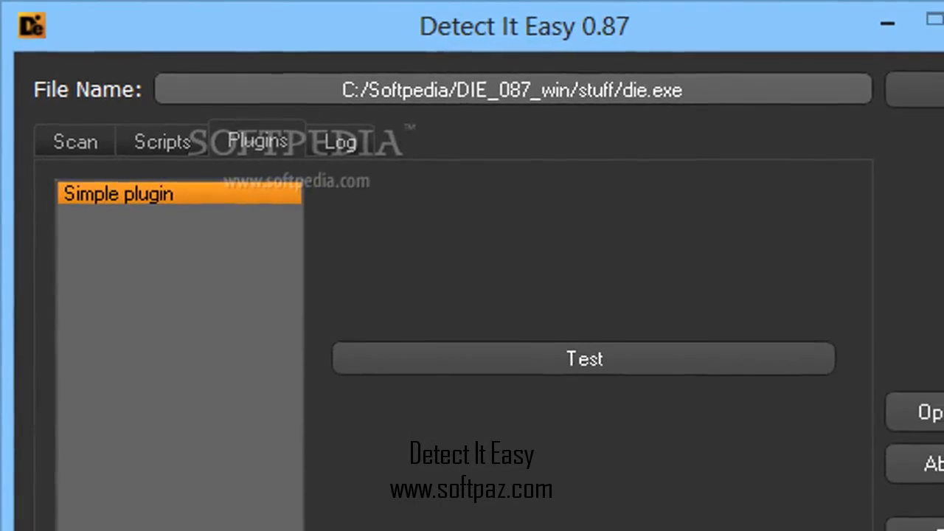
- Return to the scan results for die.exe: PE, UPX(3.91)[7], Microsoft Visual C++
left_click(581, 359)
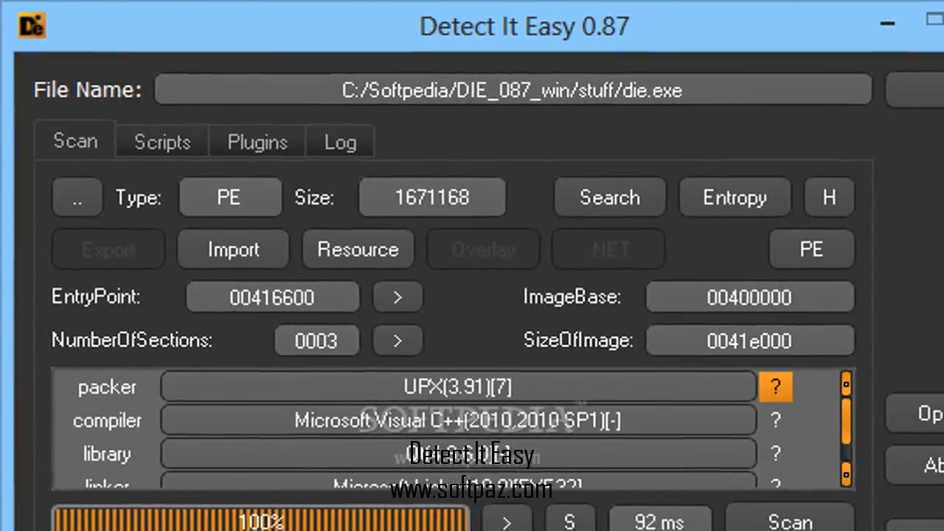
- Show the Check PE Format 0.1 script output for die.exe again
left_click(162, 142)
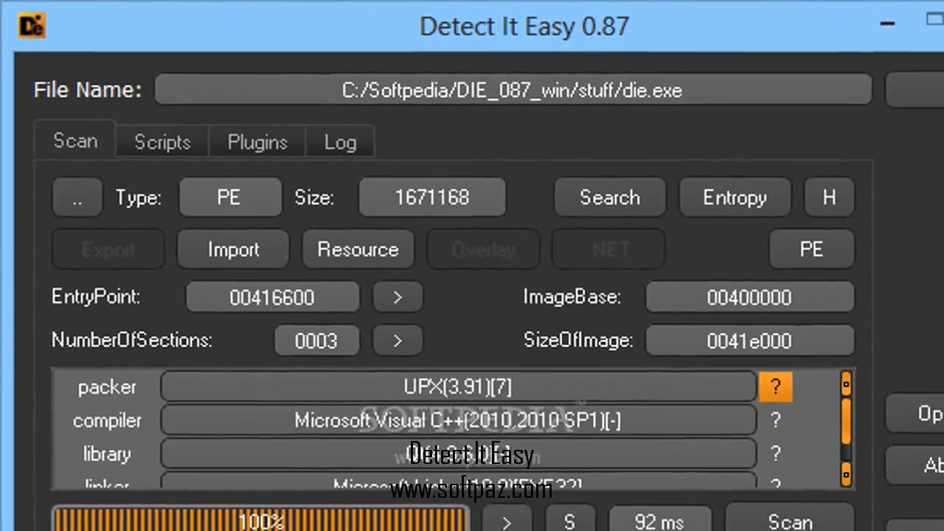
left_click(162, 141)
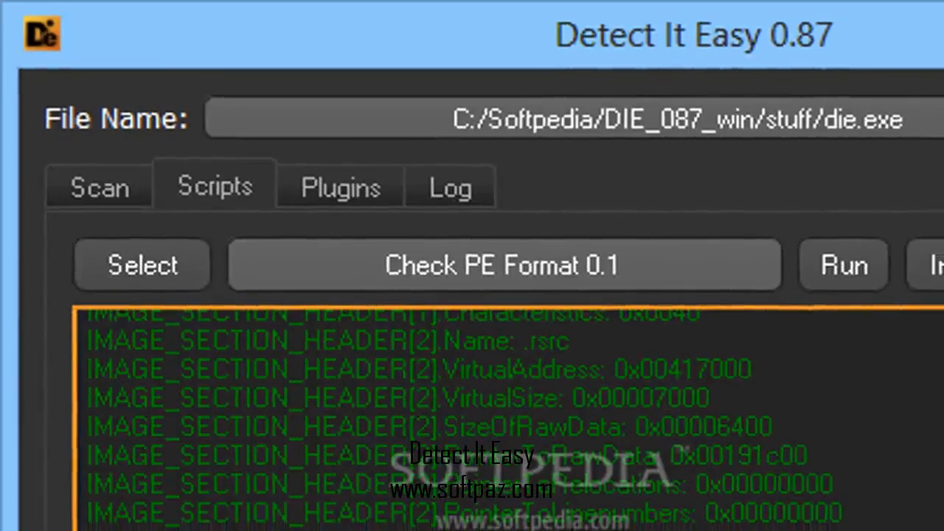